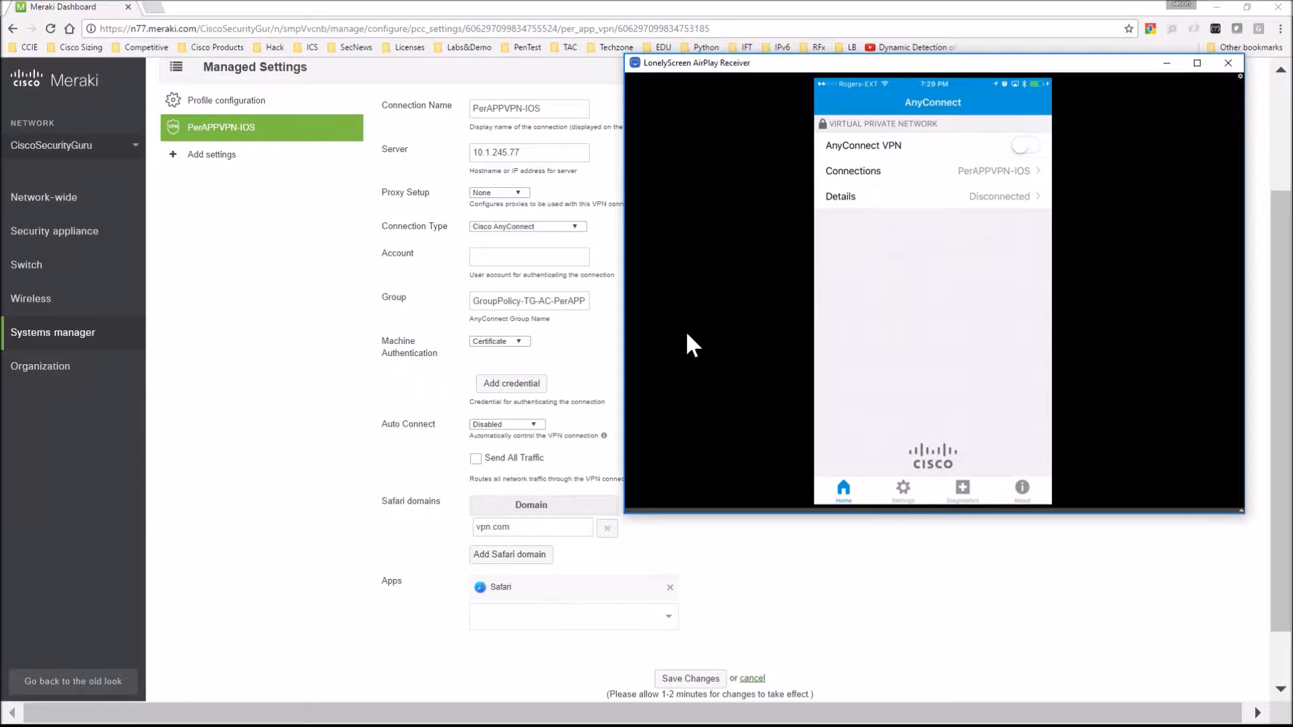
Review PerAPPVPN-IOS app rules under Advanced, then return to the AnyConnect home screen
click(992, 170)
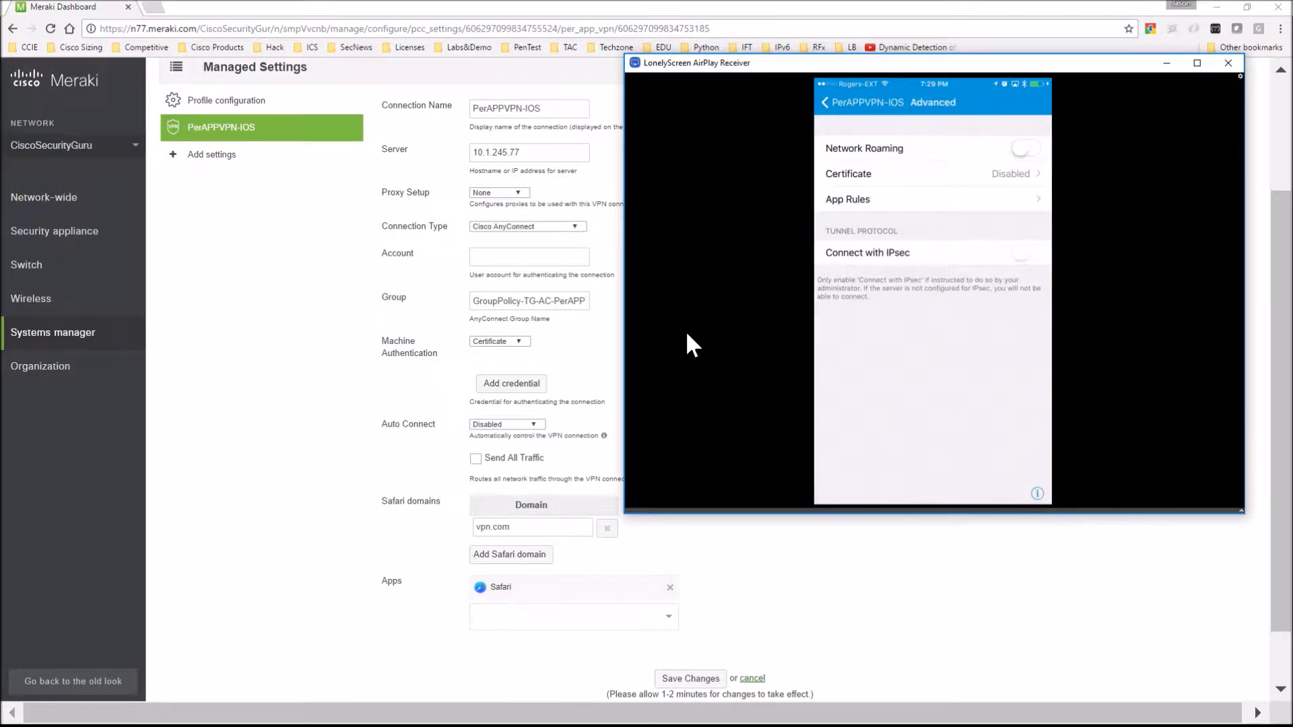
click(847, 199)
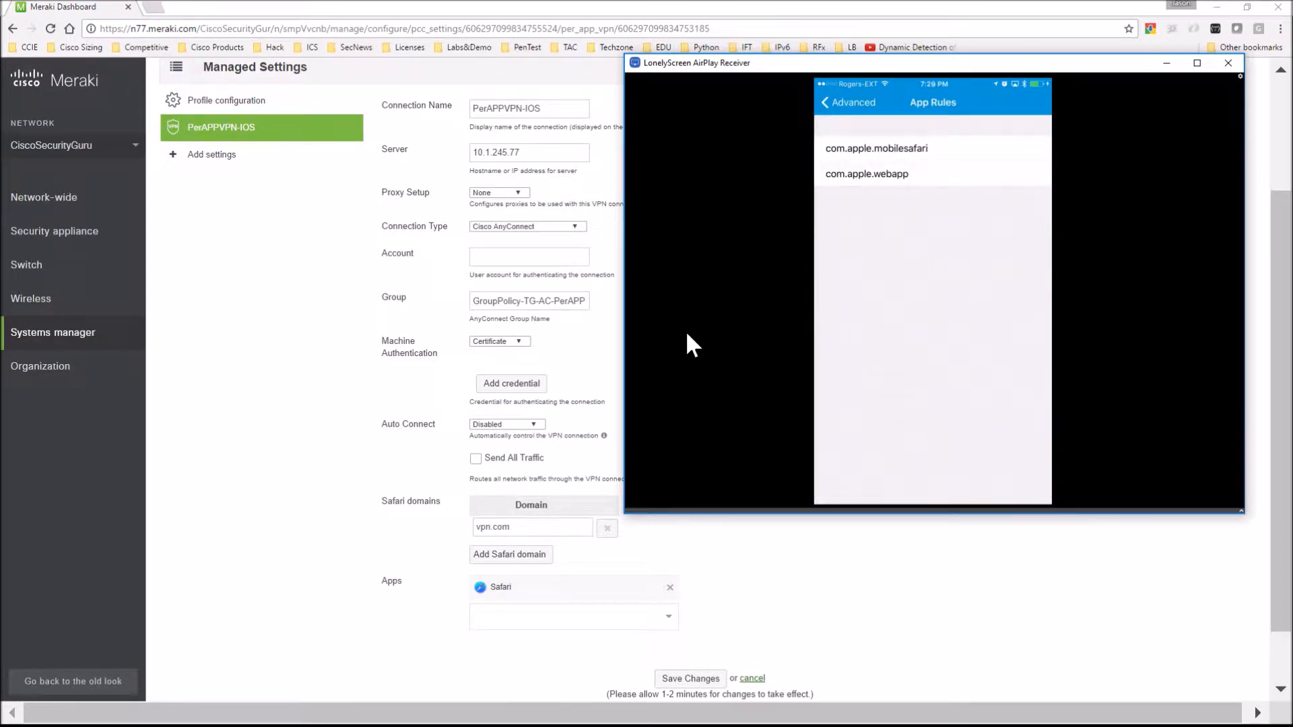
click(832, 102)
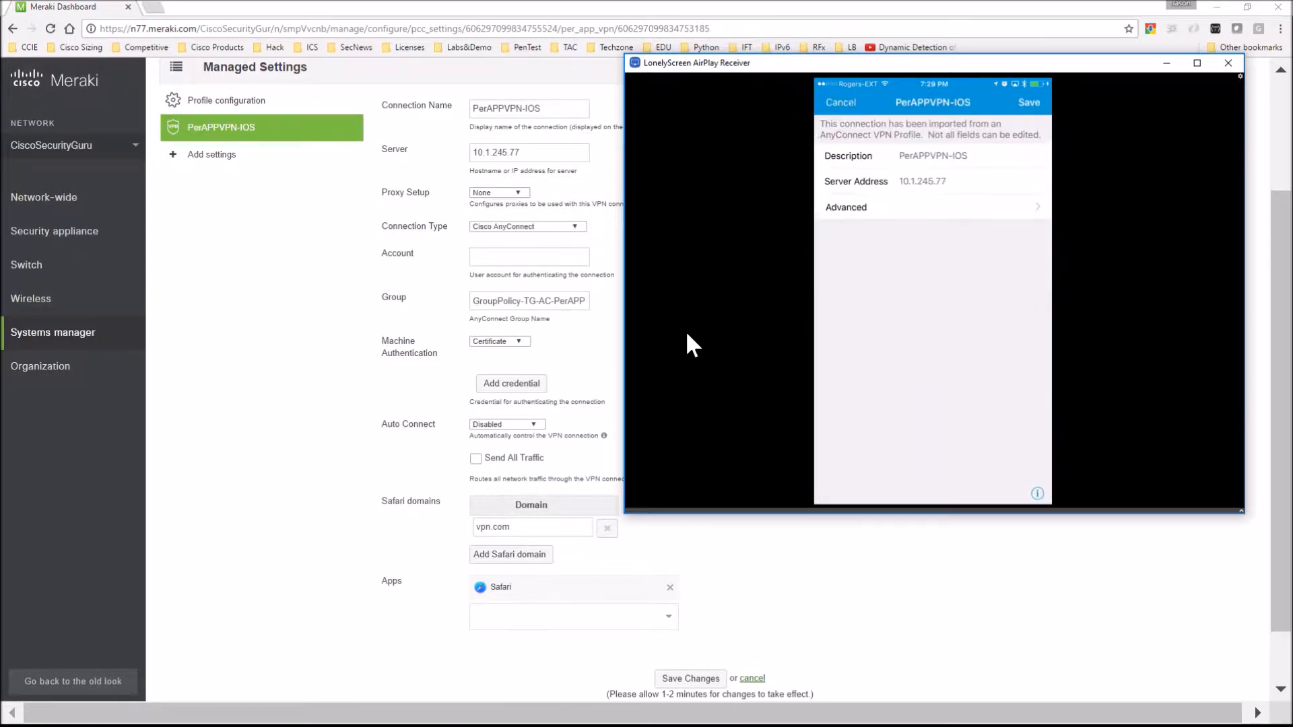
click(840, 103)
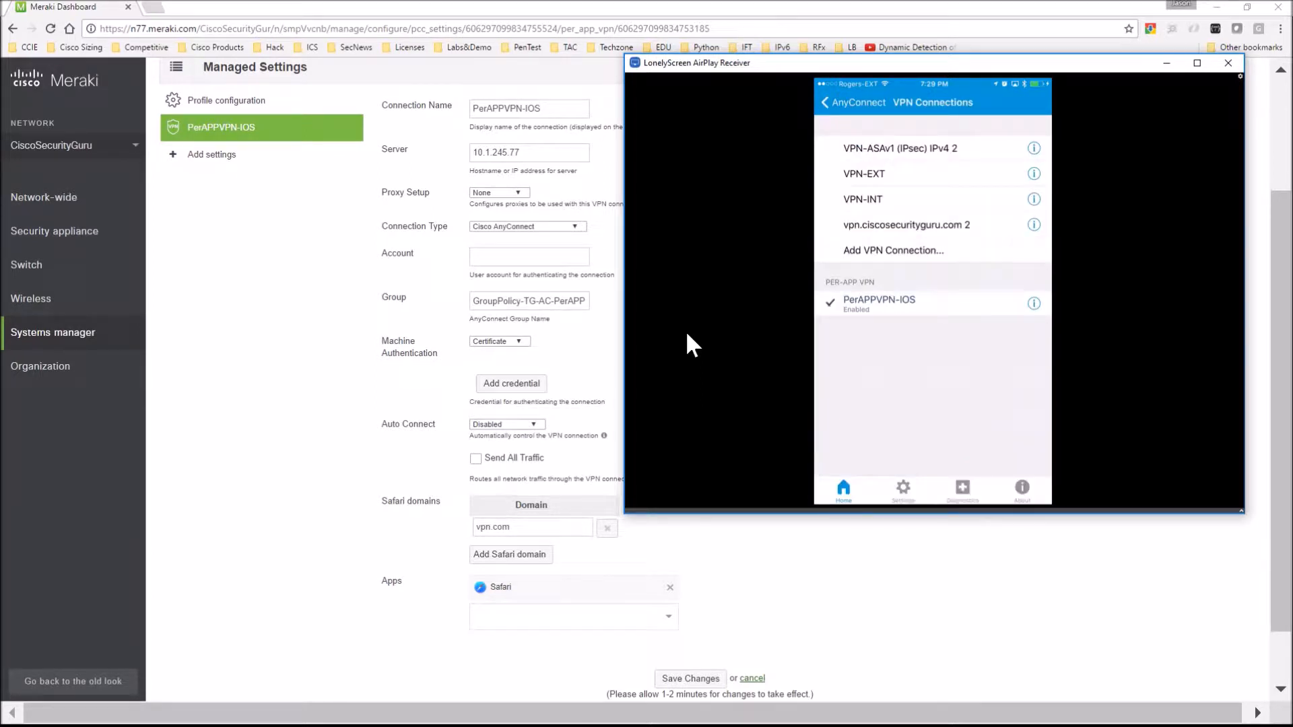
click(849, 103)
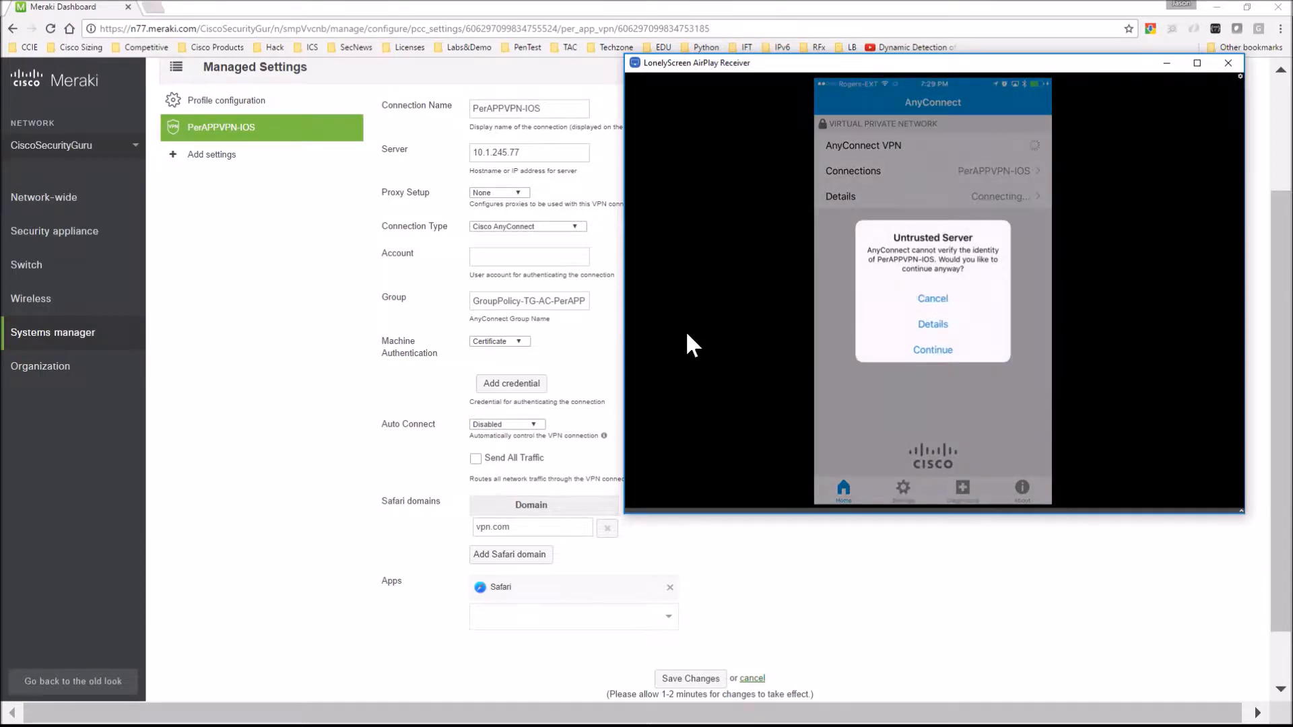
Accept the untrusted server to connect AnyConnect, then load vpn.com in Safari
click(933, 350)
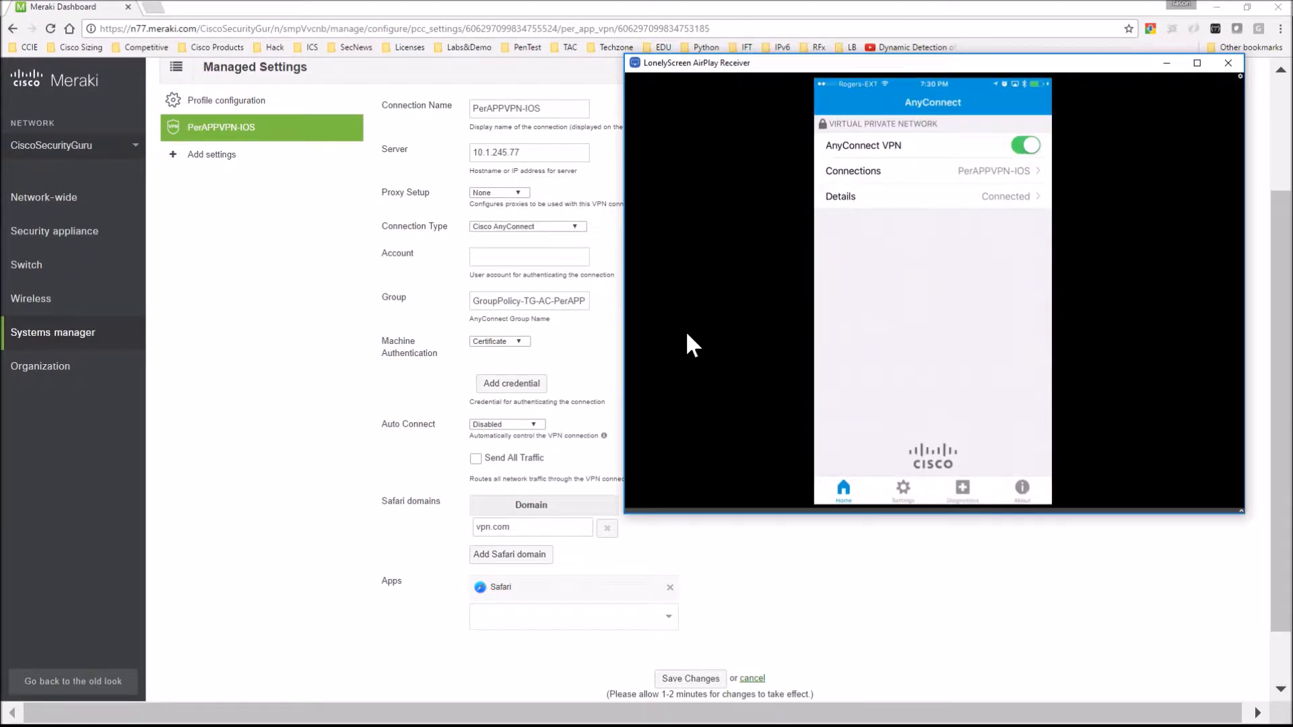
click(932, 196)
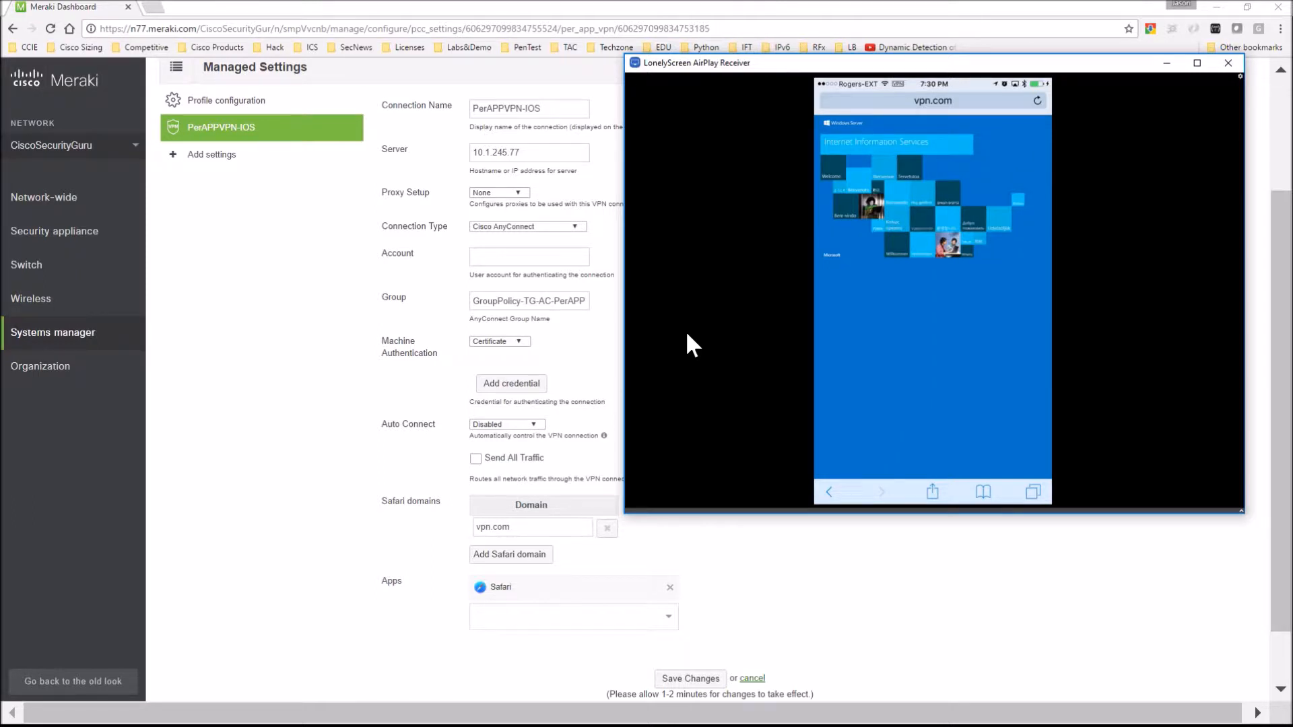
click(932, 100)
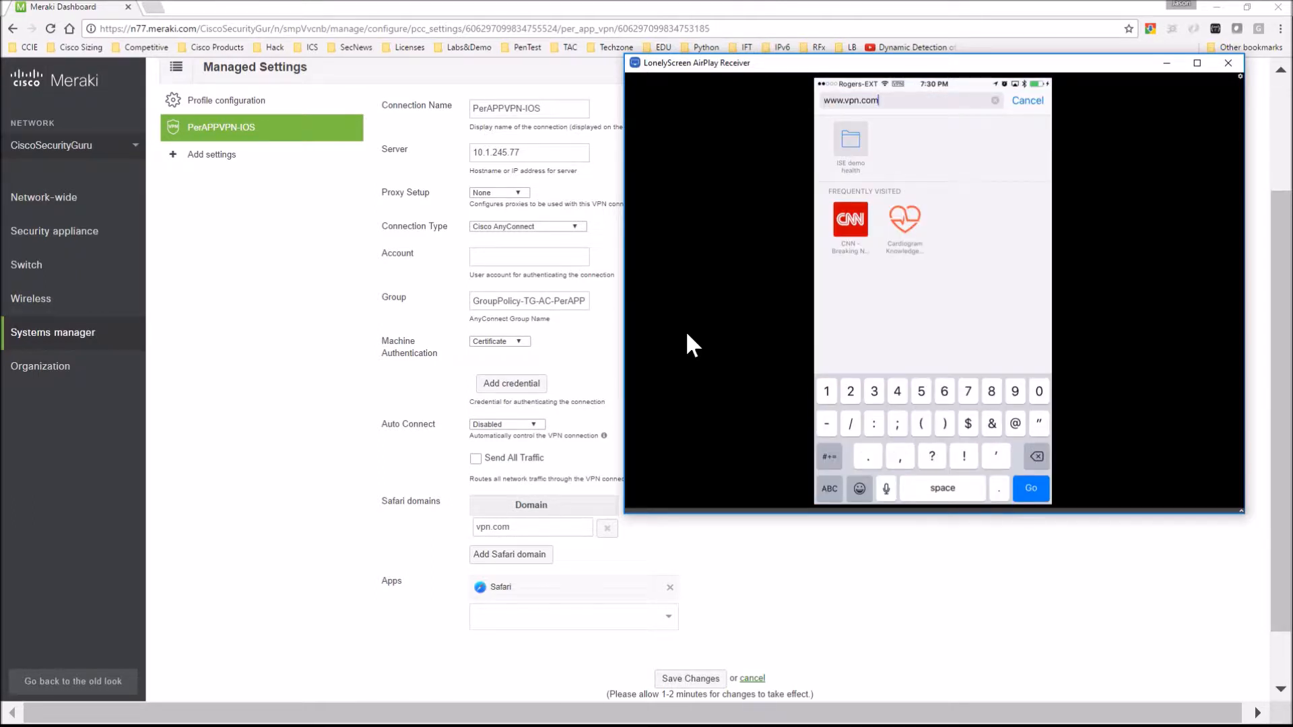
text(/c)
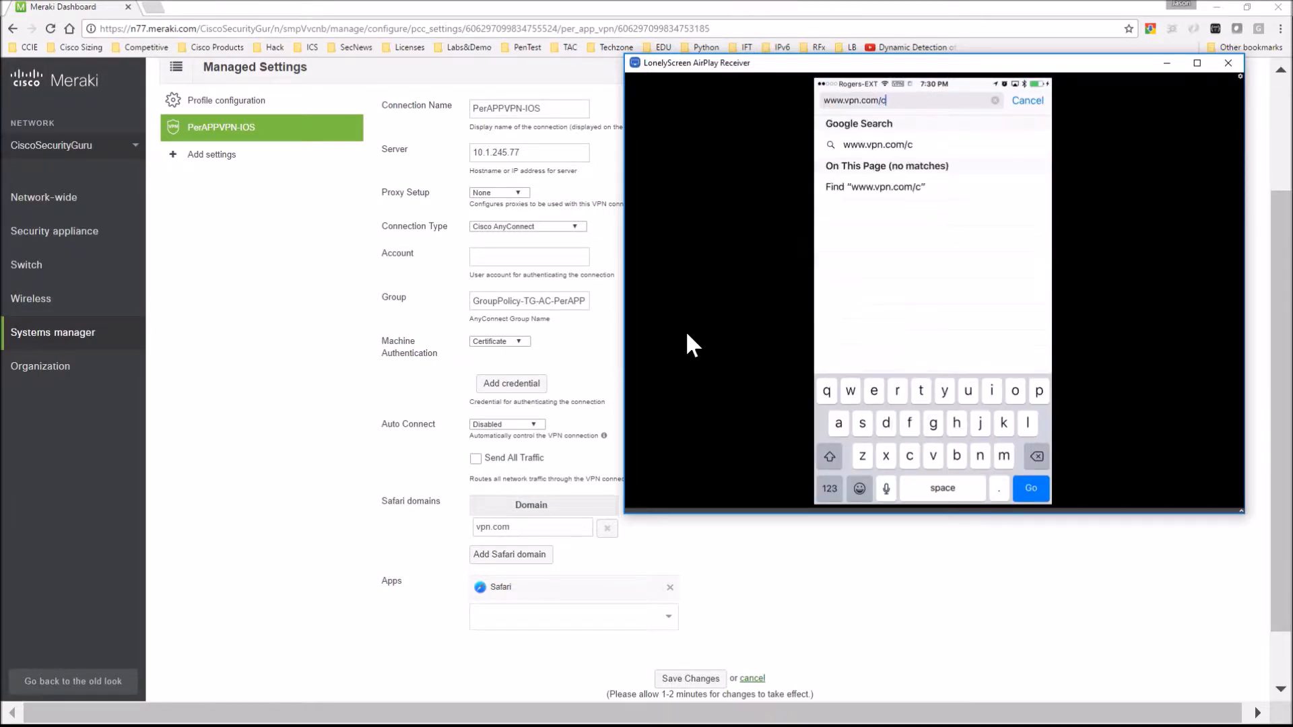
text(ertar)
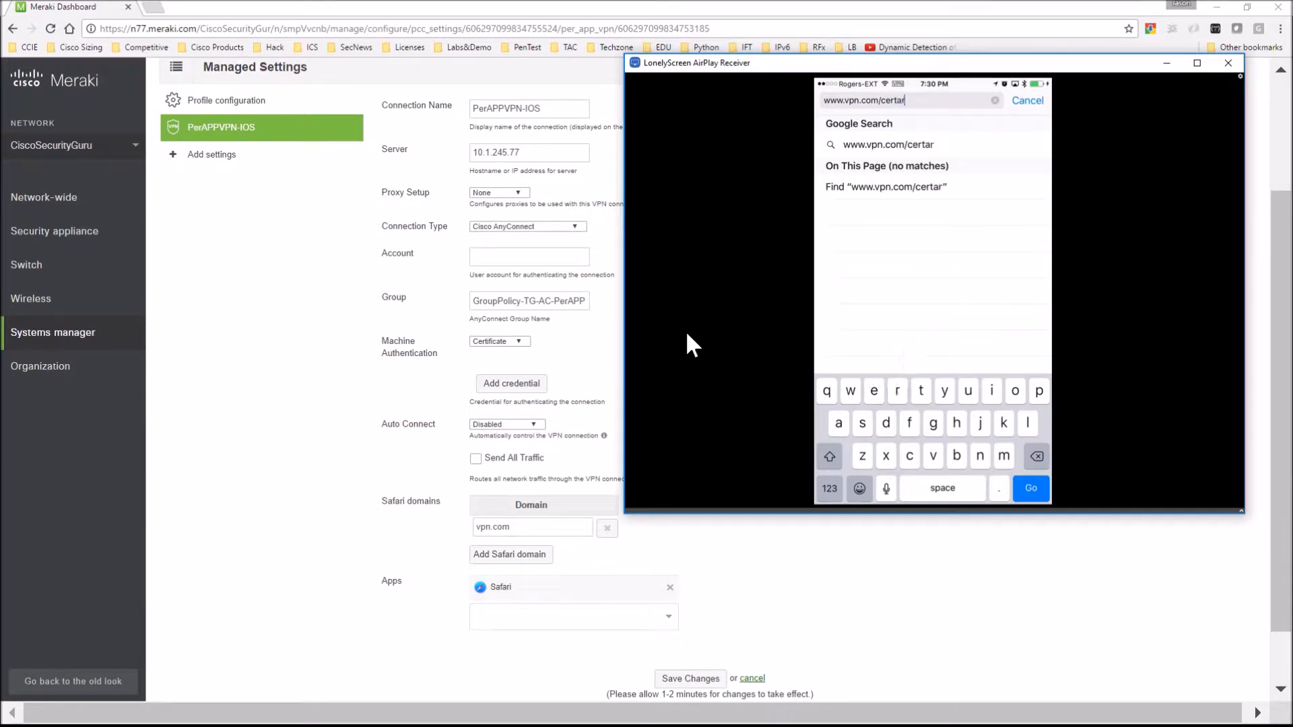
click(1035, 456)
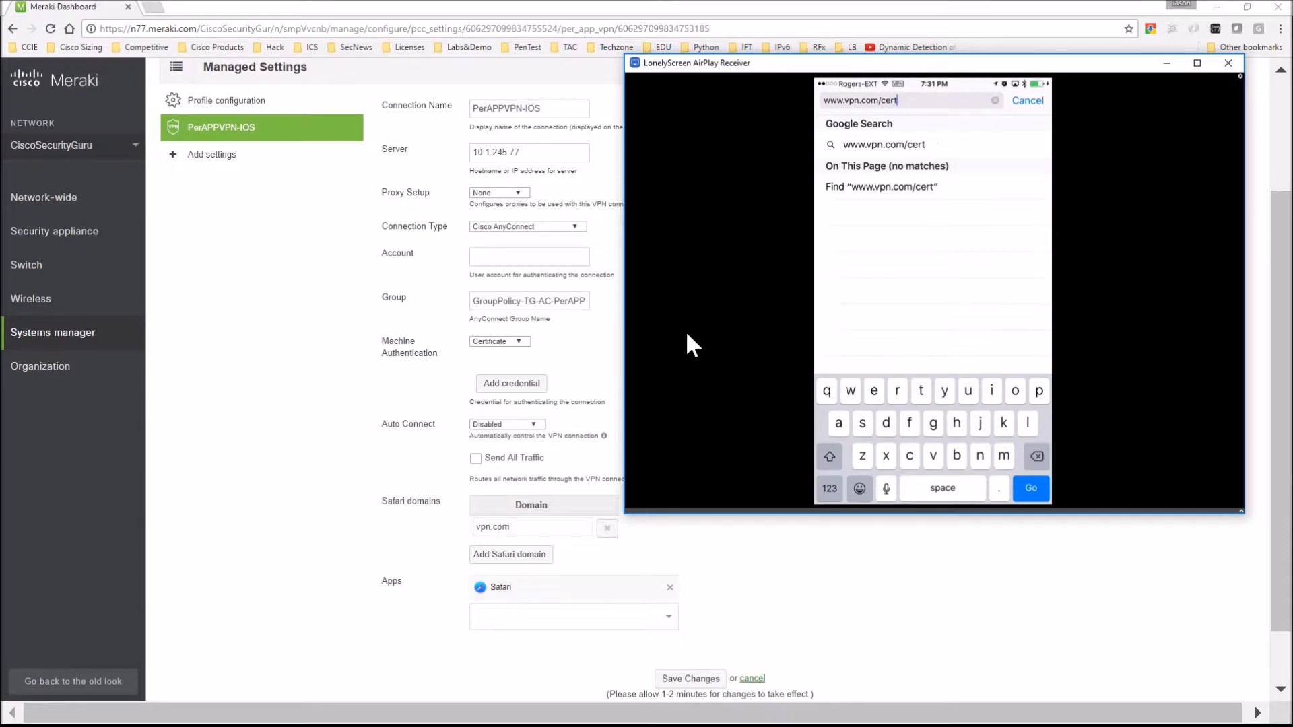
click(1030, 488)
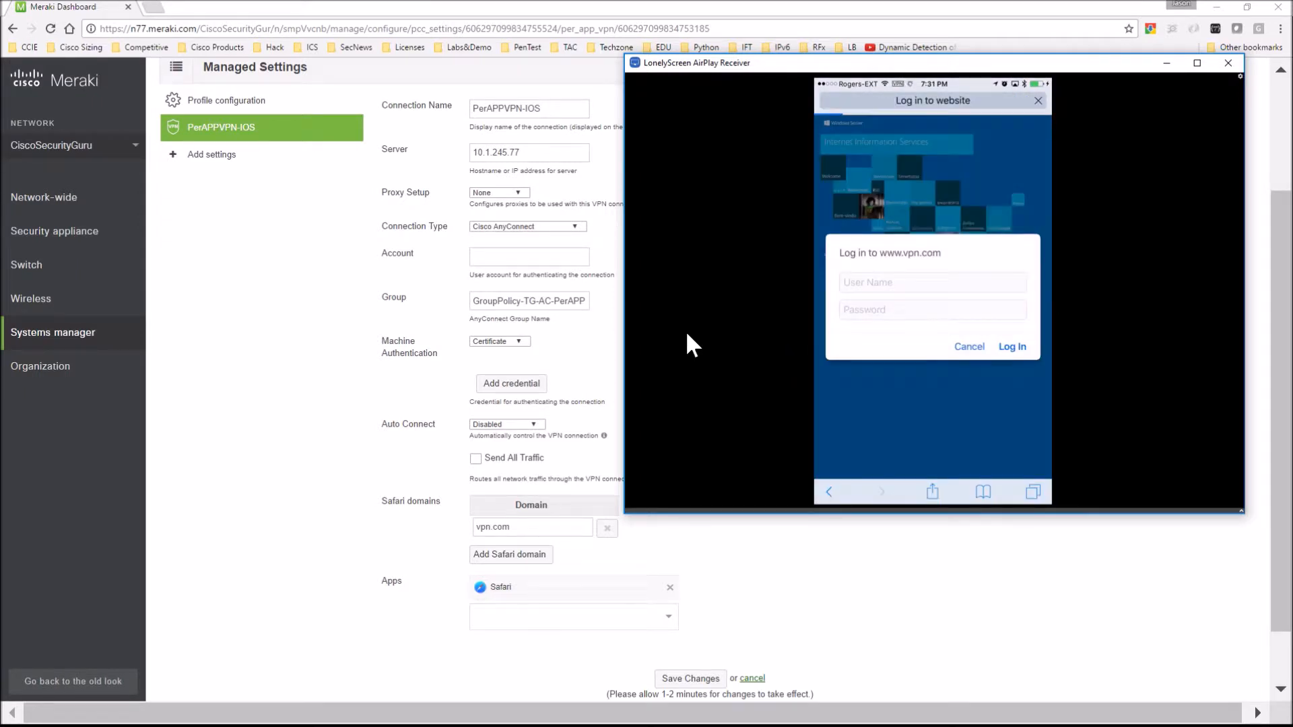
Enter the user name 'administ…' in the site login prompt
click(932, 282)
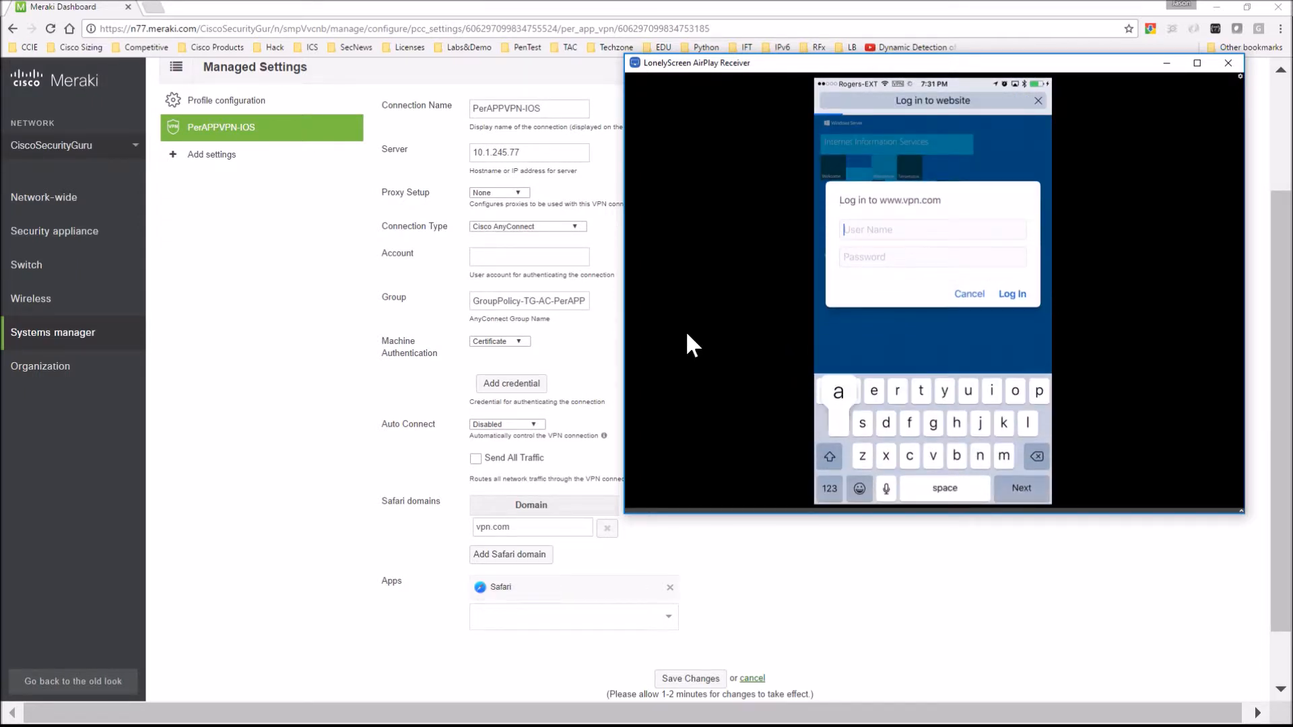
text(administ)
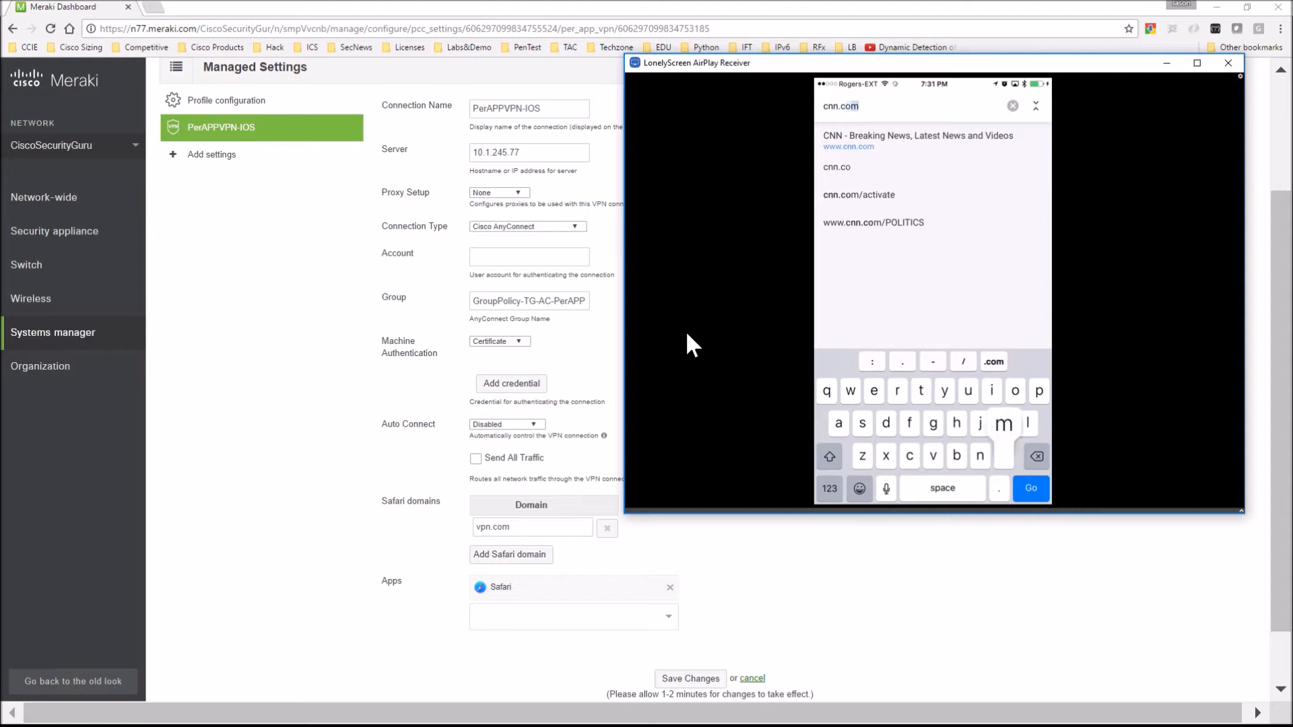
Go to cnn.com, then view AnyConnect's VPN details showing status and byte statistics
click(1030, 488)
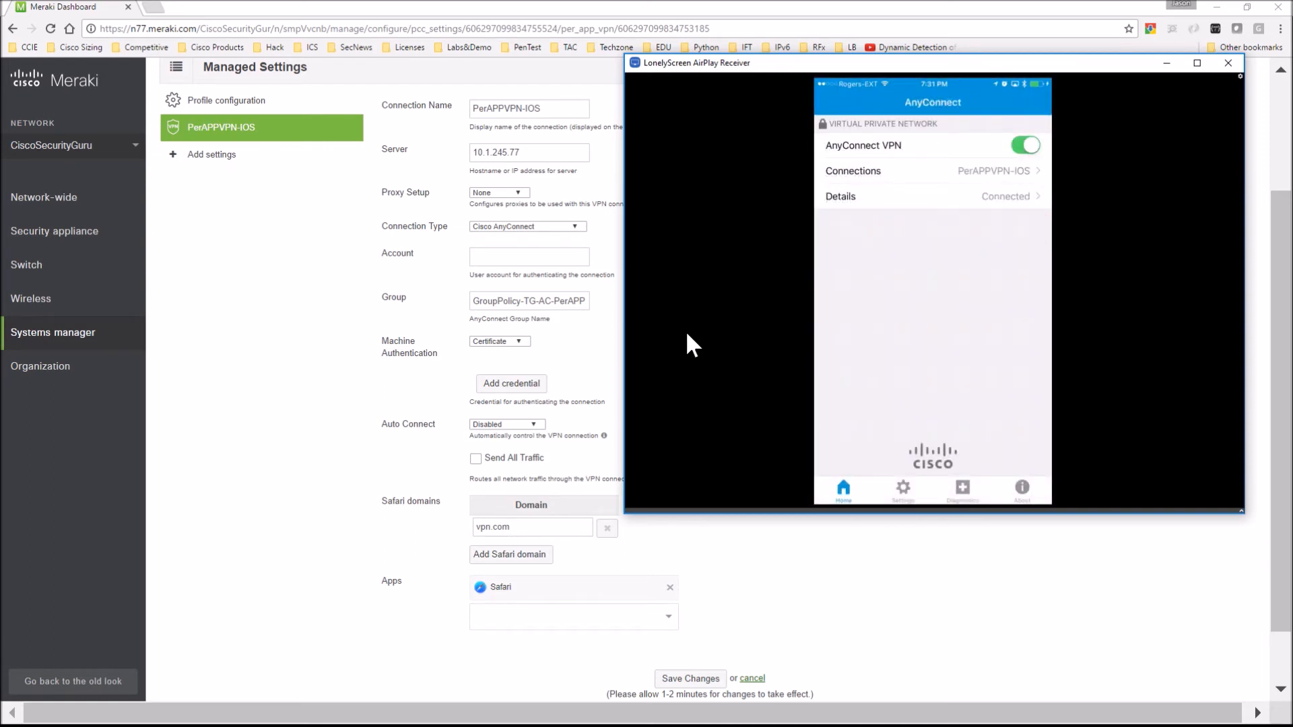
click(932, 196)
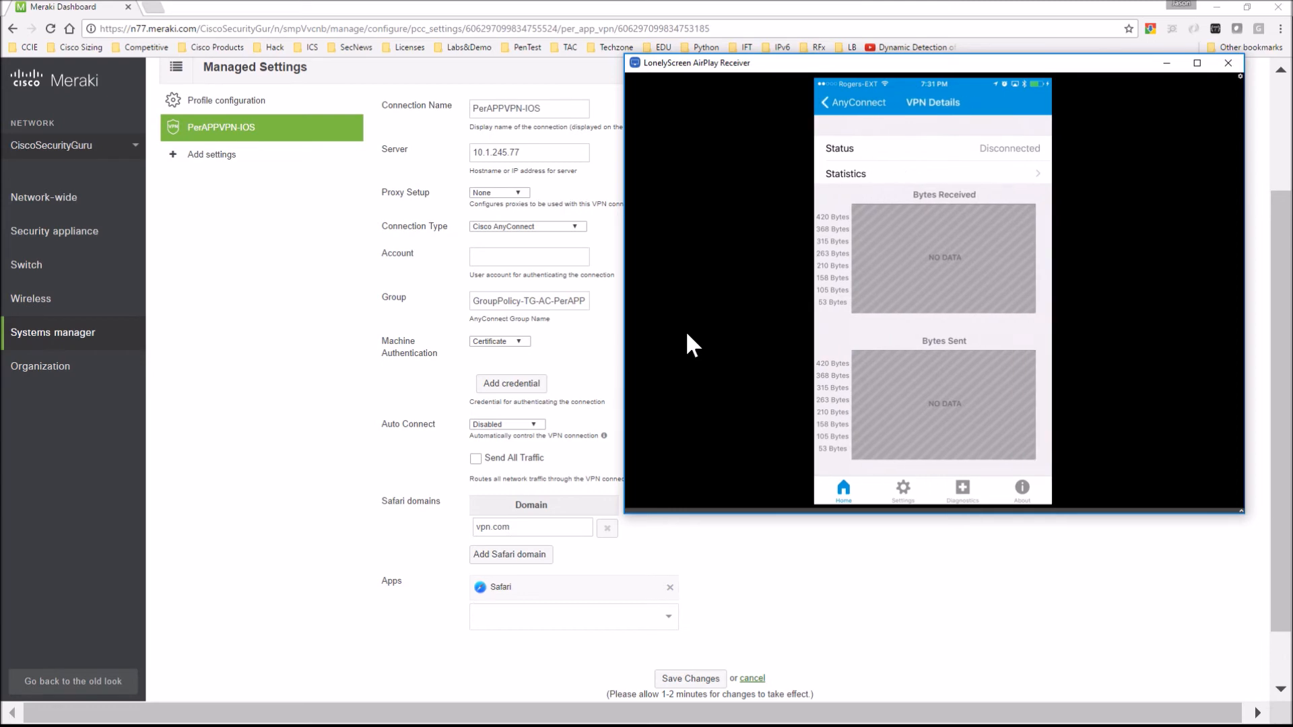